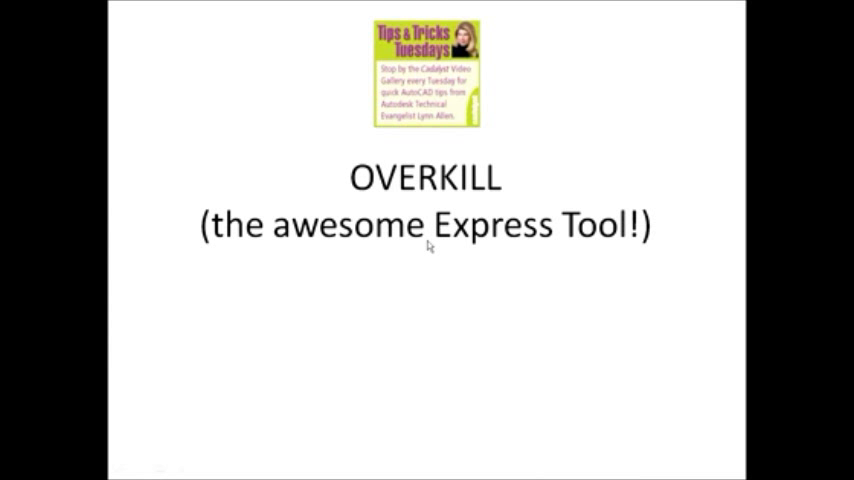
pyautogui.moveTo(428, 244)
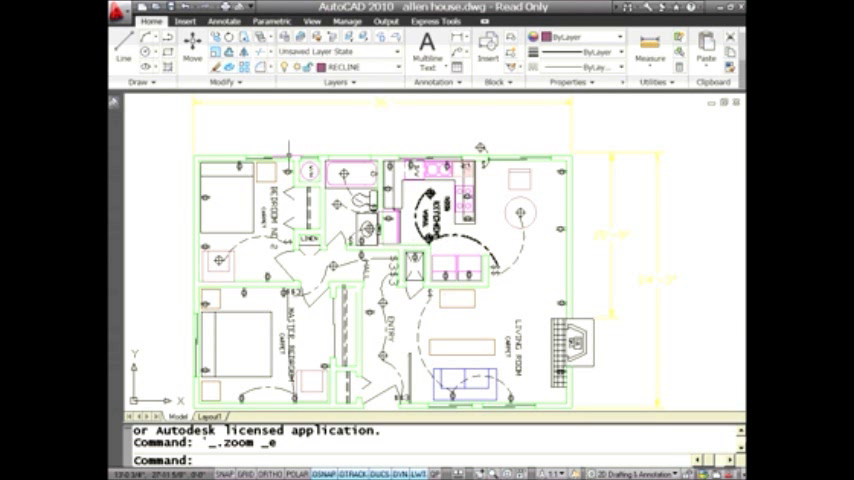
# Show the Express Tools commands on the ribbon above the floor plan
pyautogui.click(436, 18)
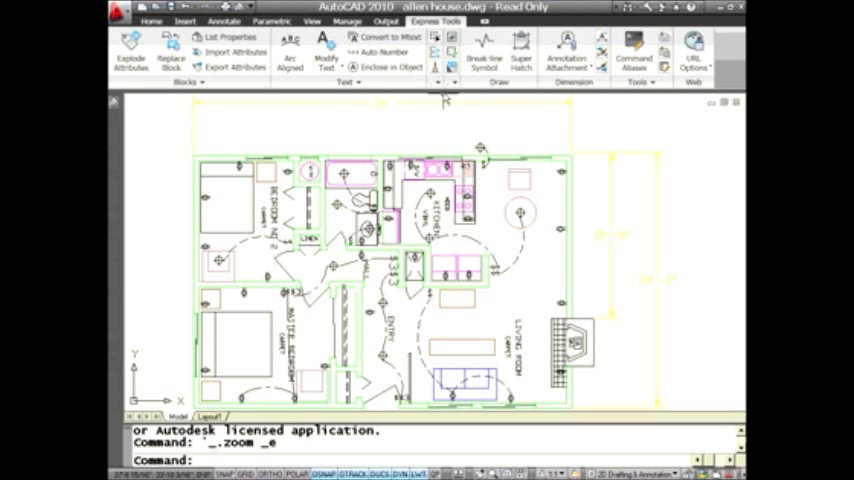
pyautogui.moveTo(436, 64)
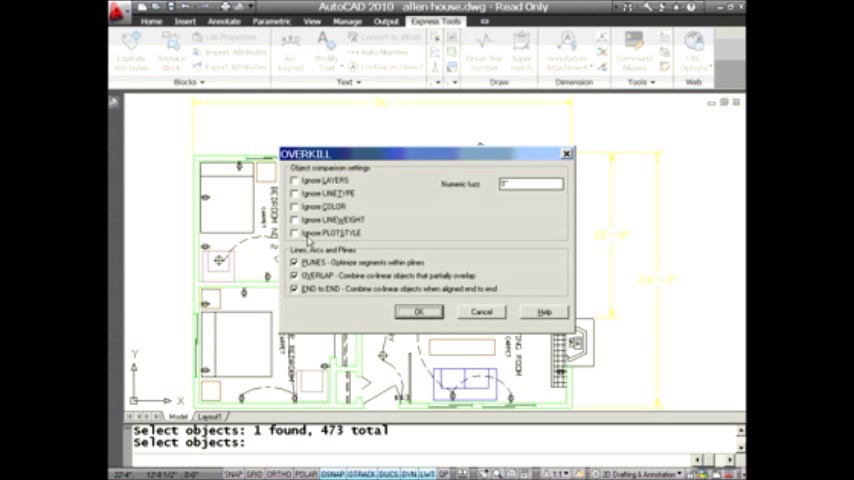
pyautogui.moveTo(442, 244)
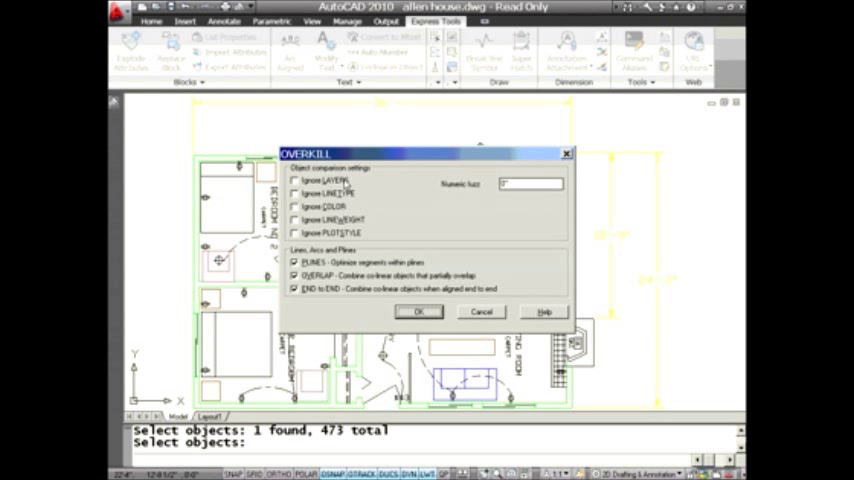
pyautogui.moveTo(386, 184)
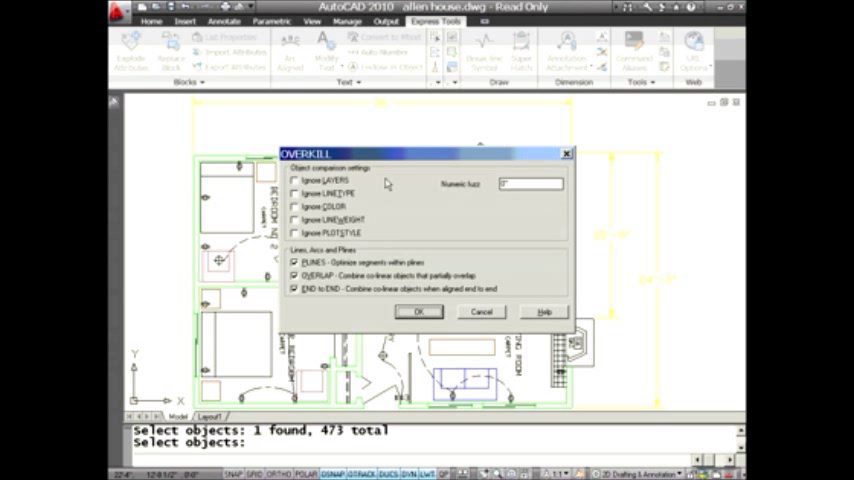
pyautogui.moveTo(384, 192)
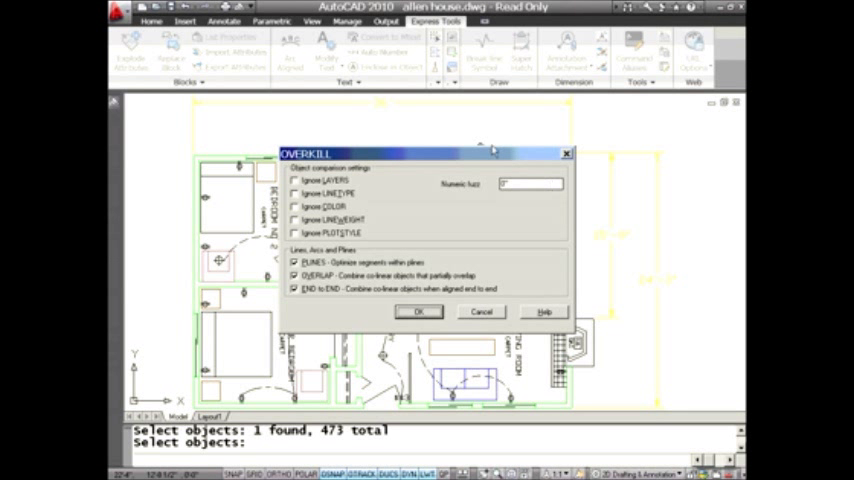
pyautogui.moveTo(482, 228)
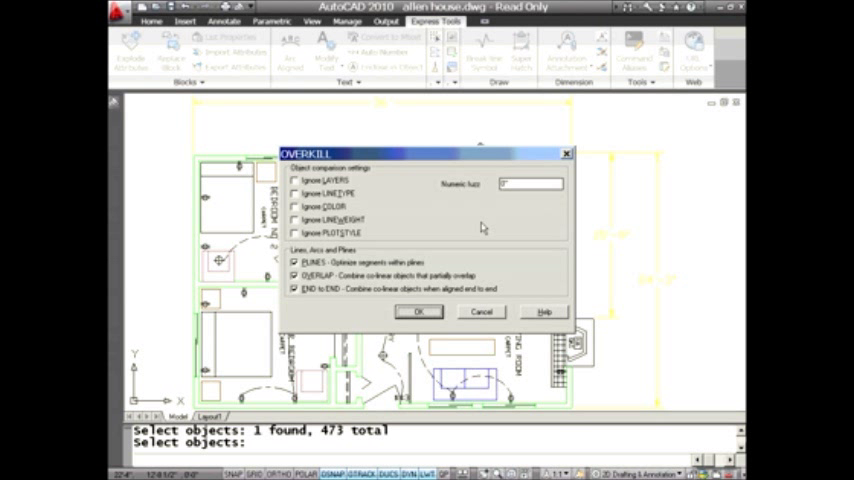
pyautogui.moveTo(500, 220)
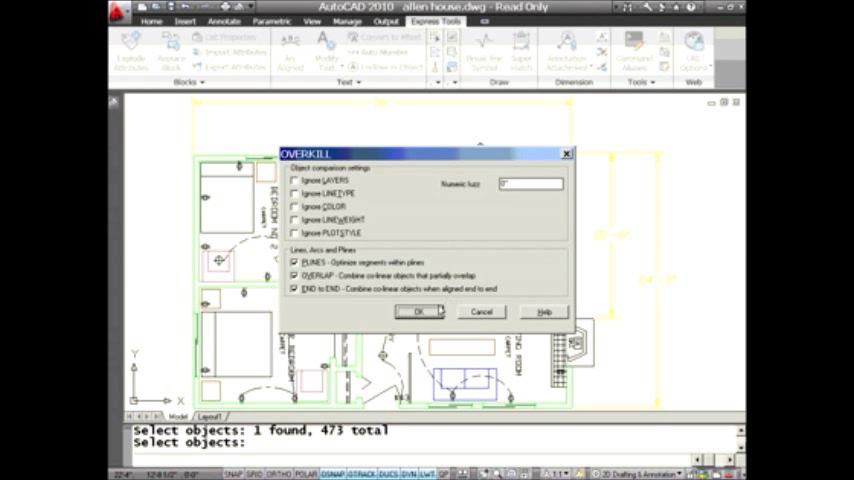
pyautogui.click(416, 312)
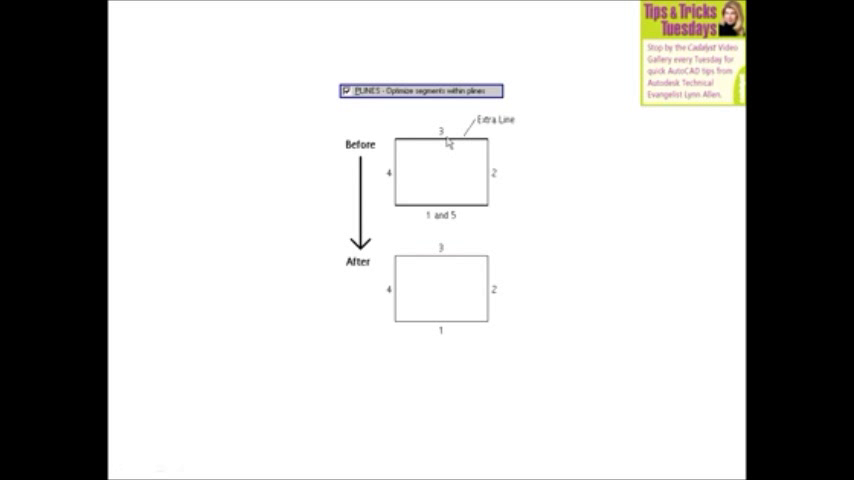
pyautogui.moveTo(452, 152)
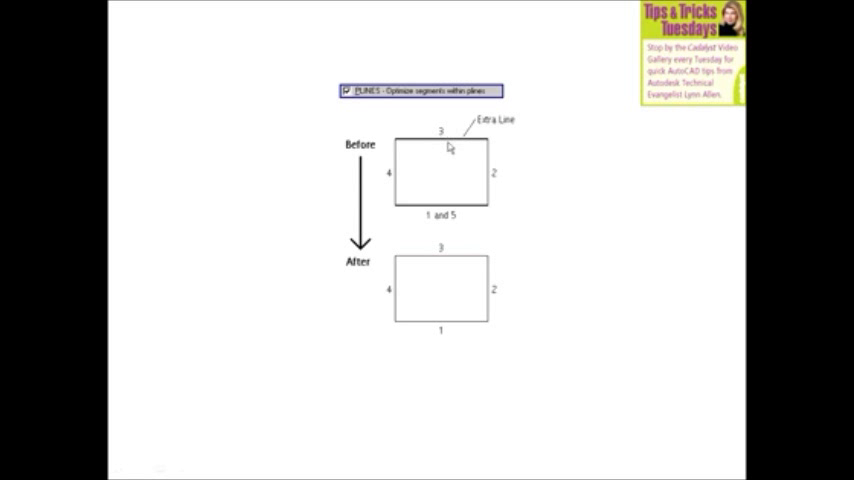
pyautogui.moveTo(454, 148)
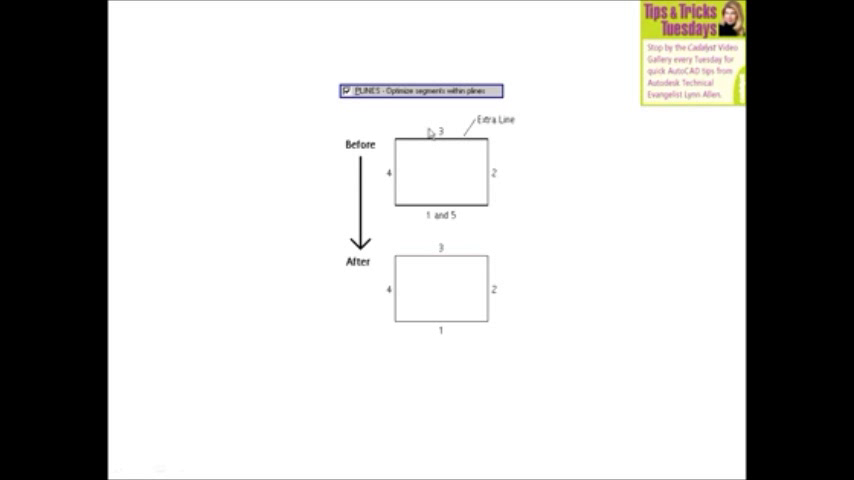
pyautogui.moveTo(376, 324)
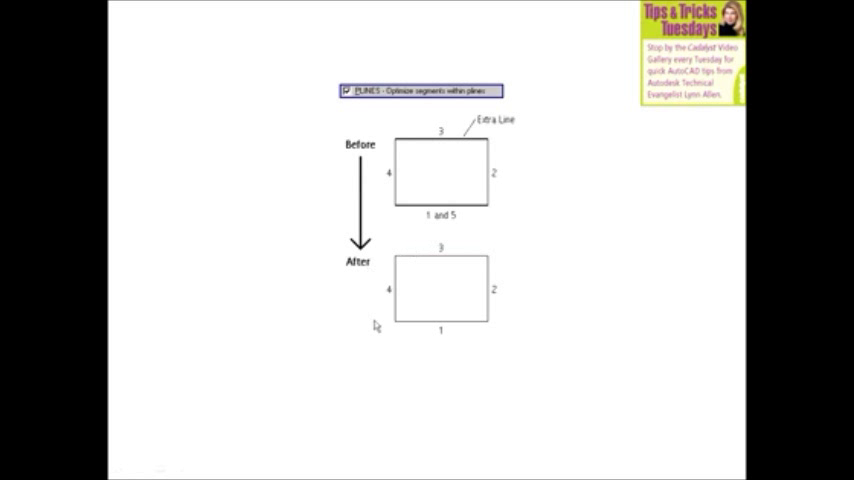
pyautogui.moveTo(462, 224)
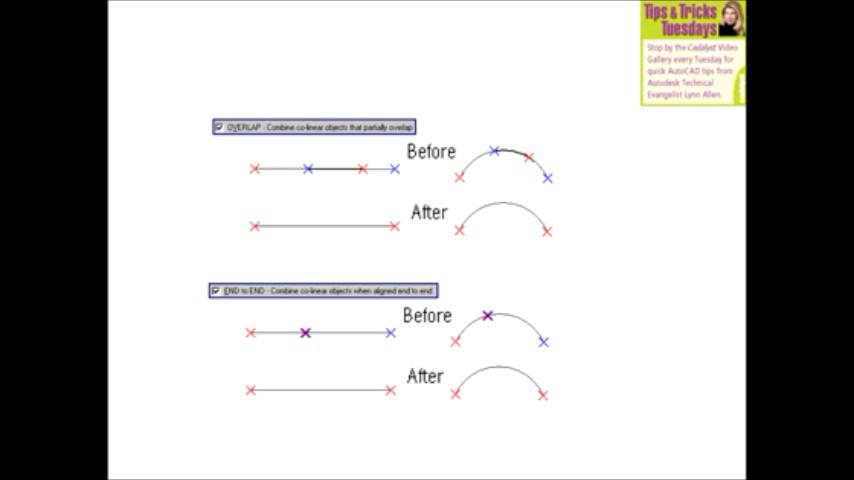
pyautogui.moveTo(276, 178)
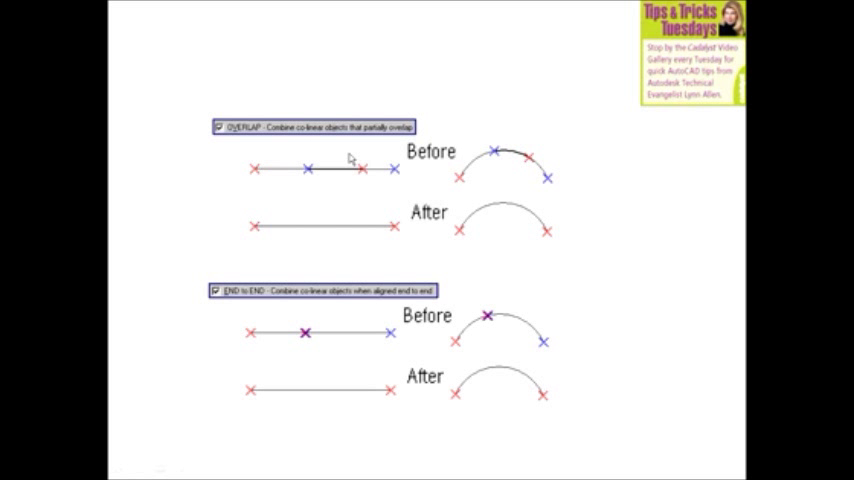
pyautogui.moveTo(350, 220)
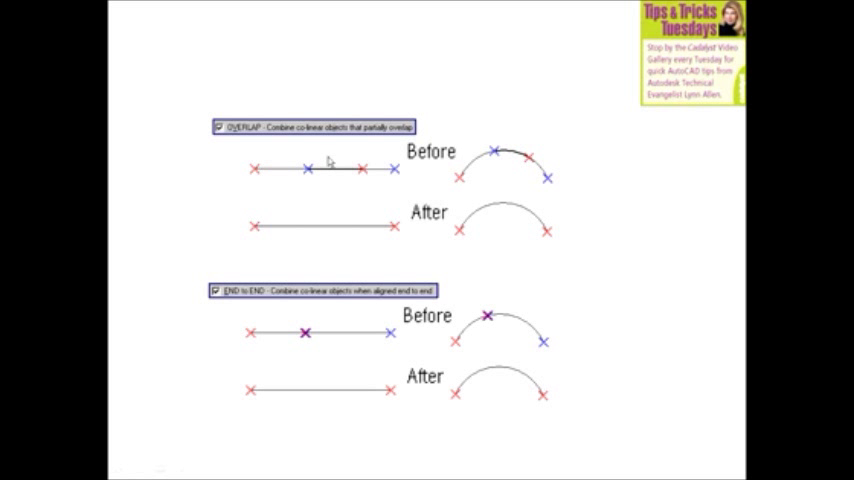
pyautogui.moveTo(338, 184)
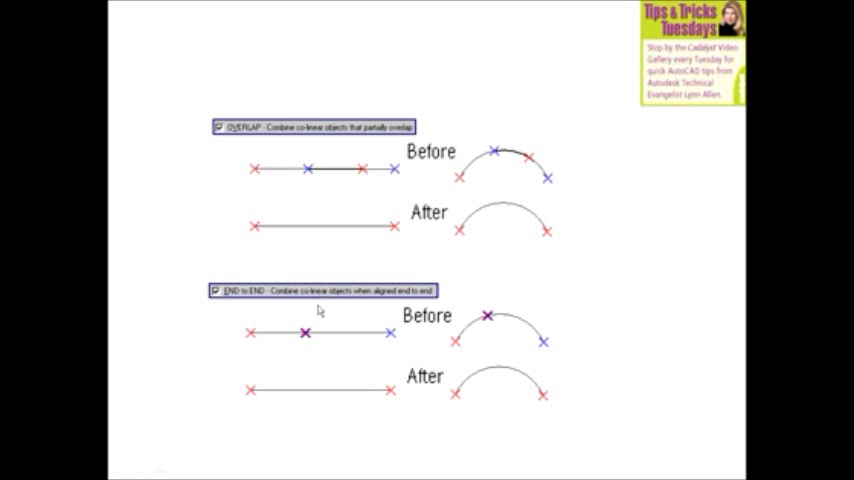
pyautogui.moveTo(320, 344)
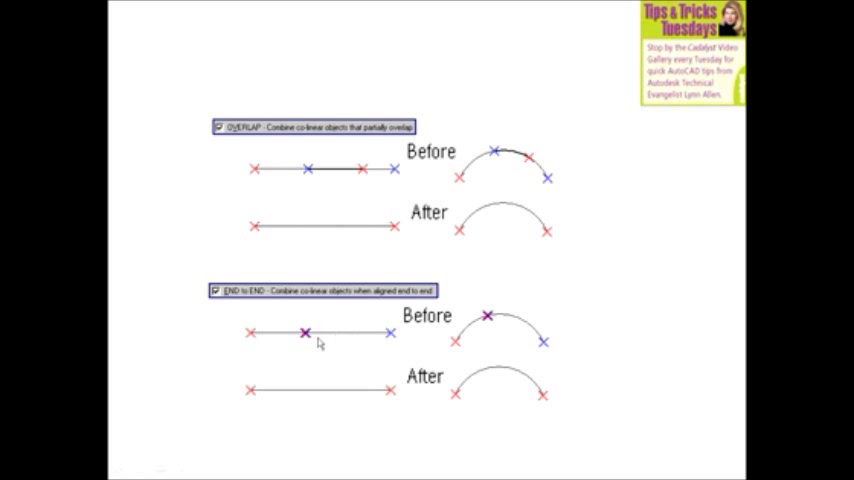